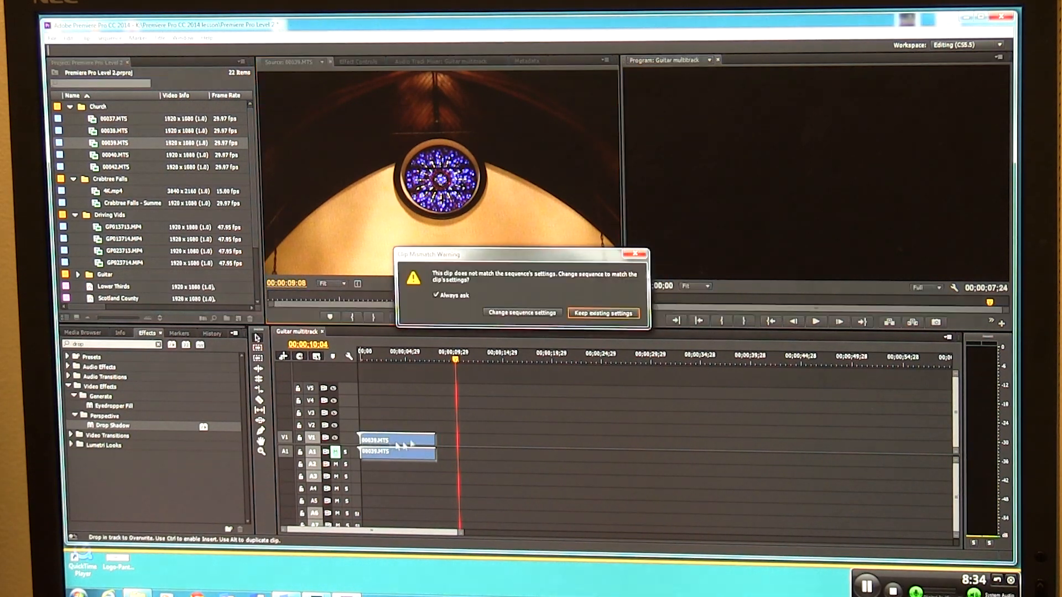
Step: Keep the existing sequence settings so 00039.MTS stays at the start of Guitar multitrack
click(602, 312)
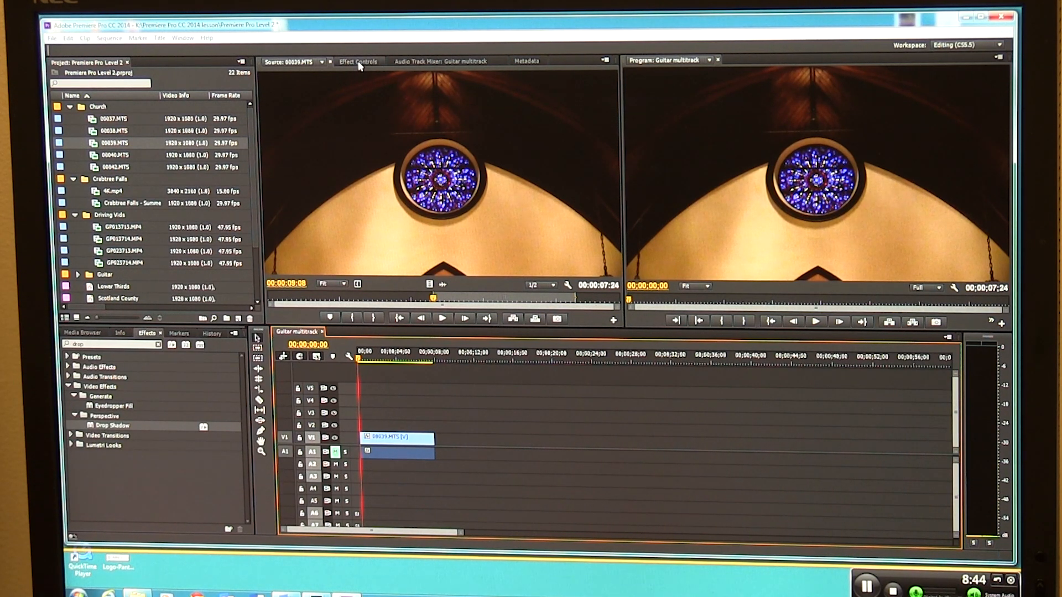
Step: Show Effect Controls for 00039.MTS with Motion, Opacity and Time Remapping, scrolling to Drop Shadow
click(357, 60)
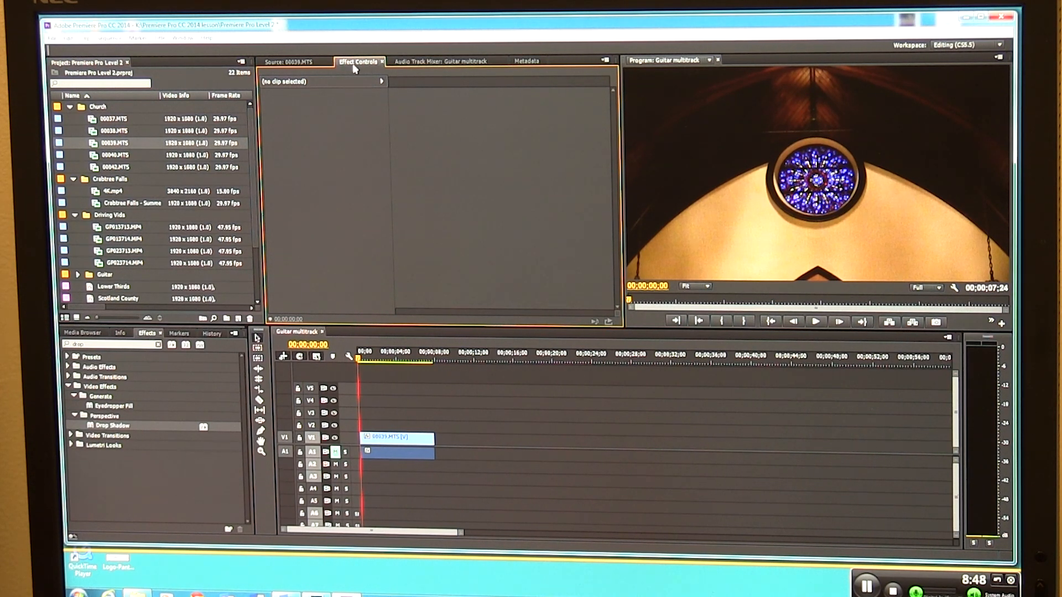
mouse_move(420, 409)
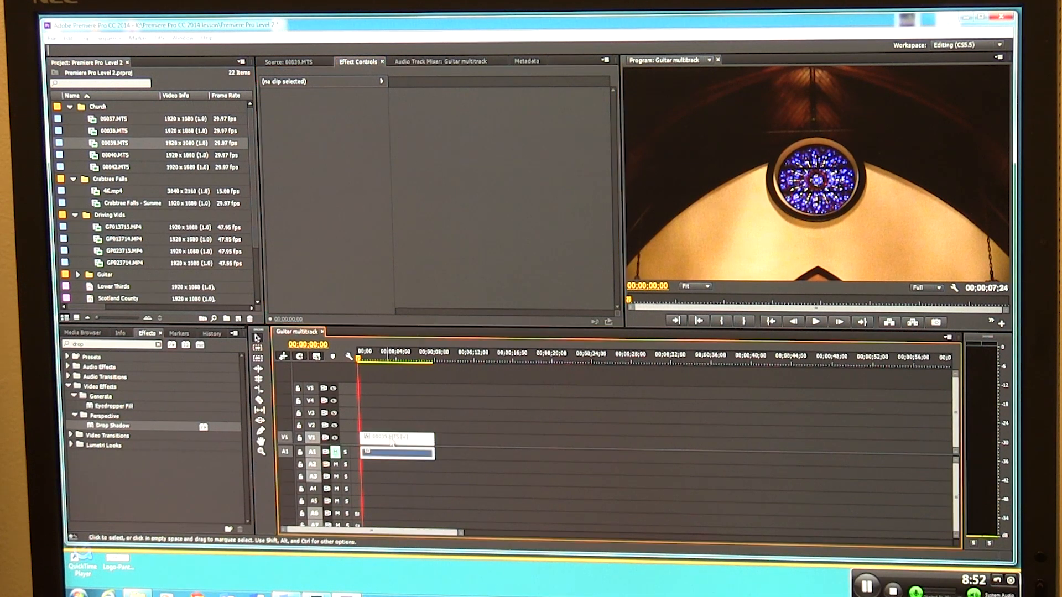
click(396, 451)
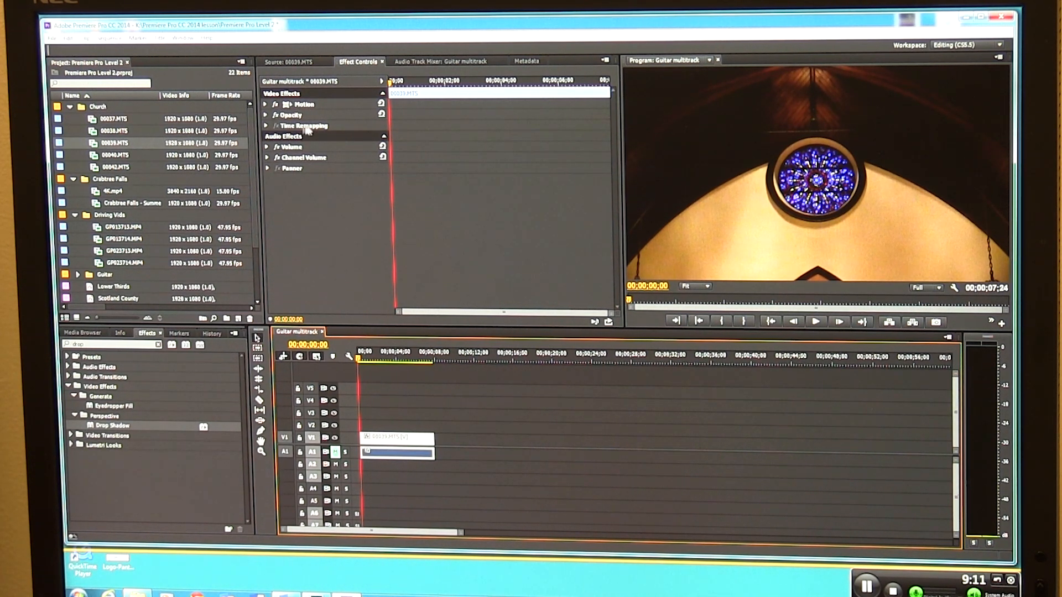
mouse_move(278, 112)
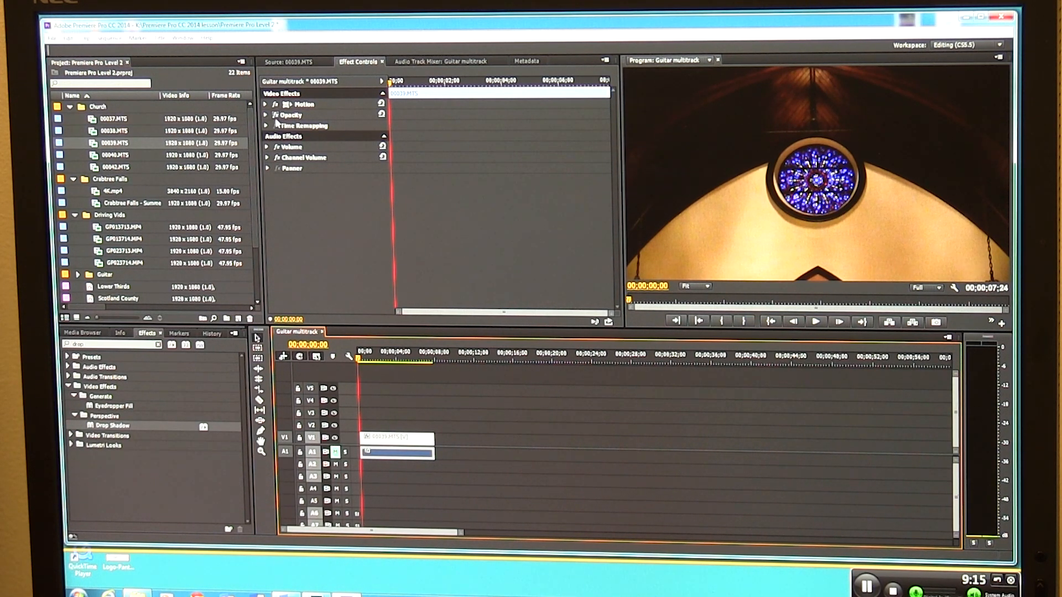
mouse_move(508, 254)
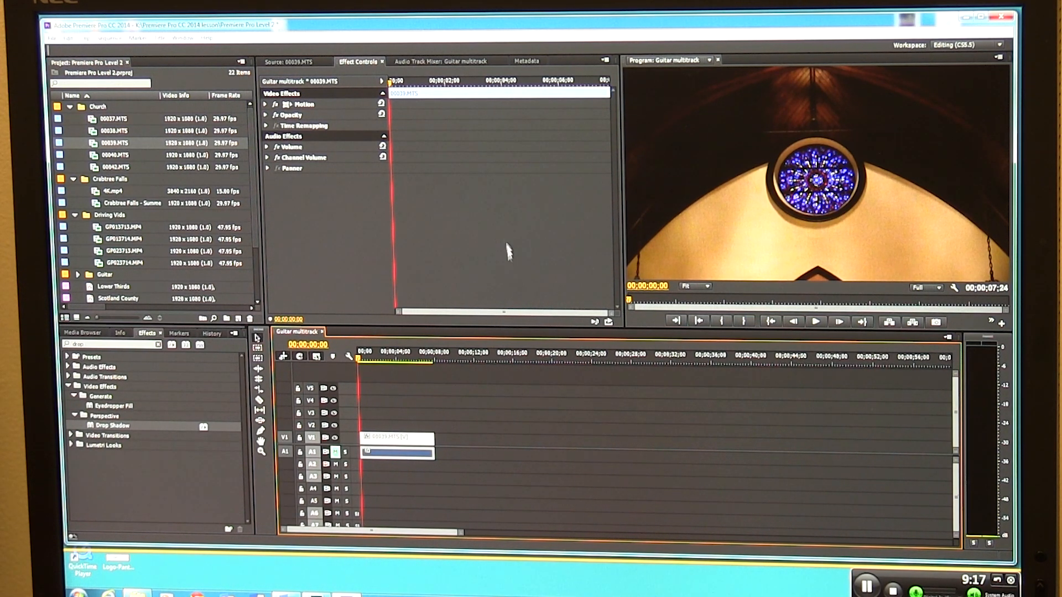
mouse_move(139, 372)
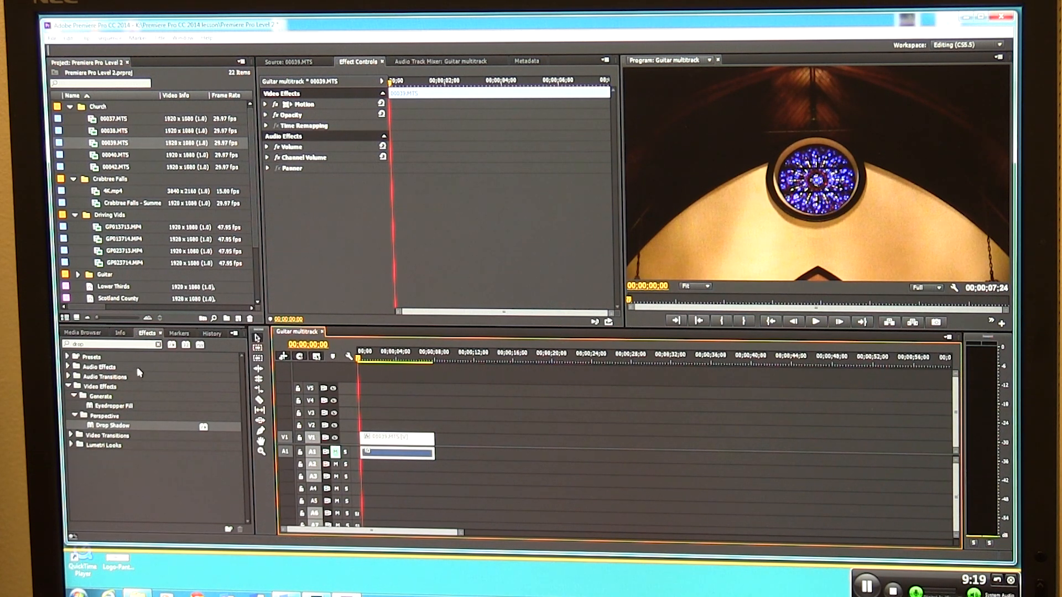
mouse_move(120, 418)
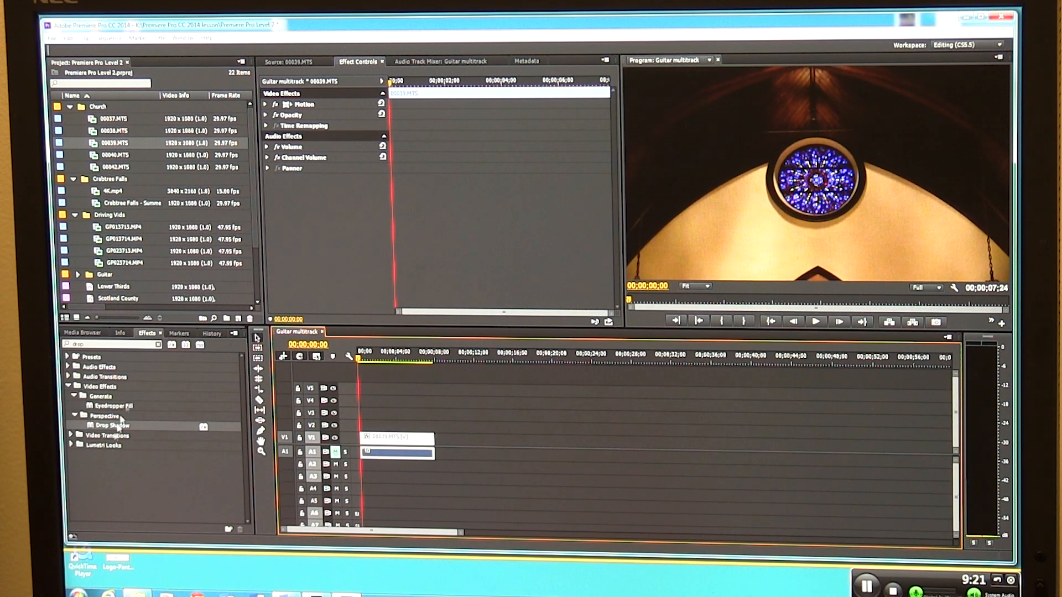
scroll(down, 3)
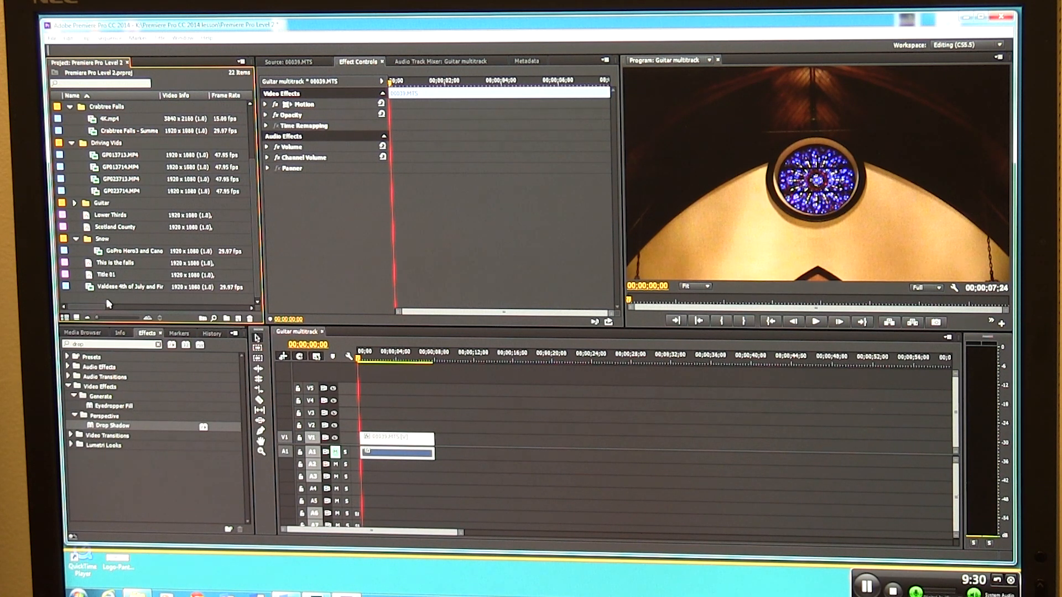
Step: Create a new 1920x1080 title named 'Cross and Text' from the Project panel
right_click(109, 305)
text(Cross and Text)
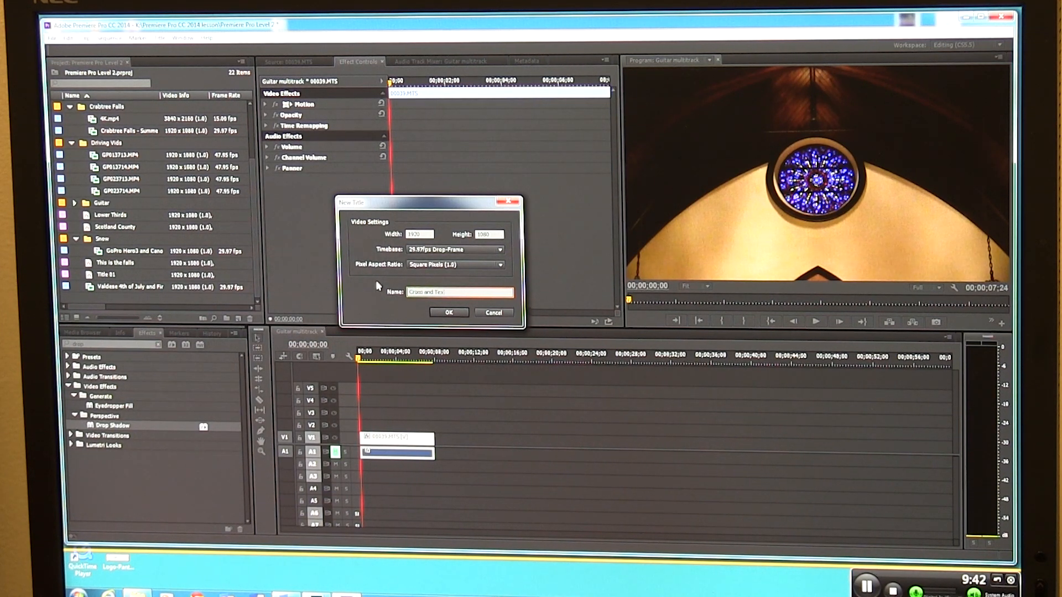
click(447, 312)
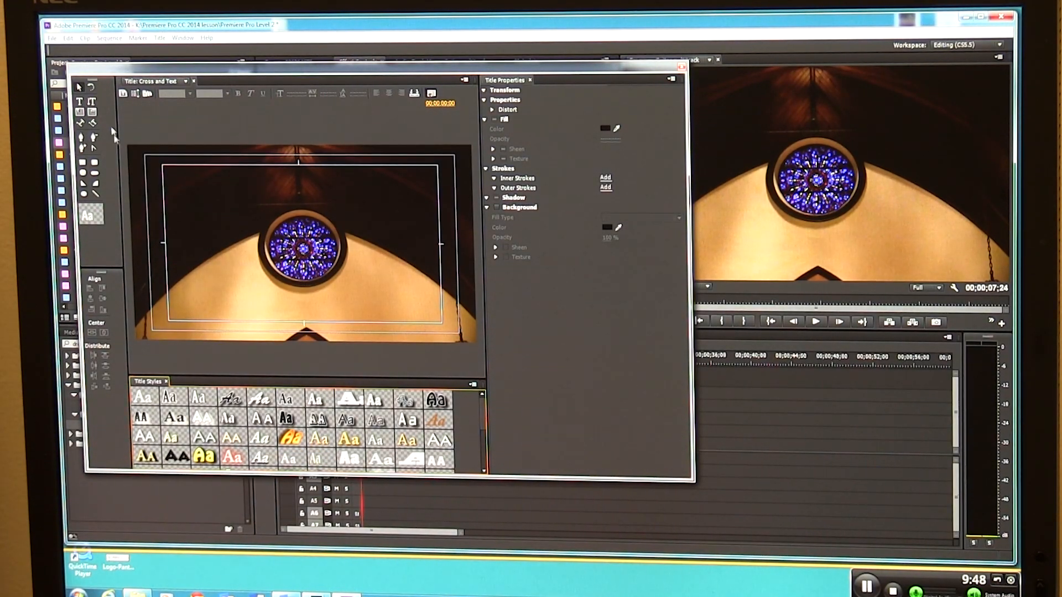
mouse_move(166, 230)
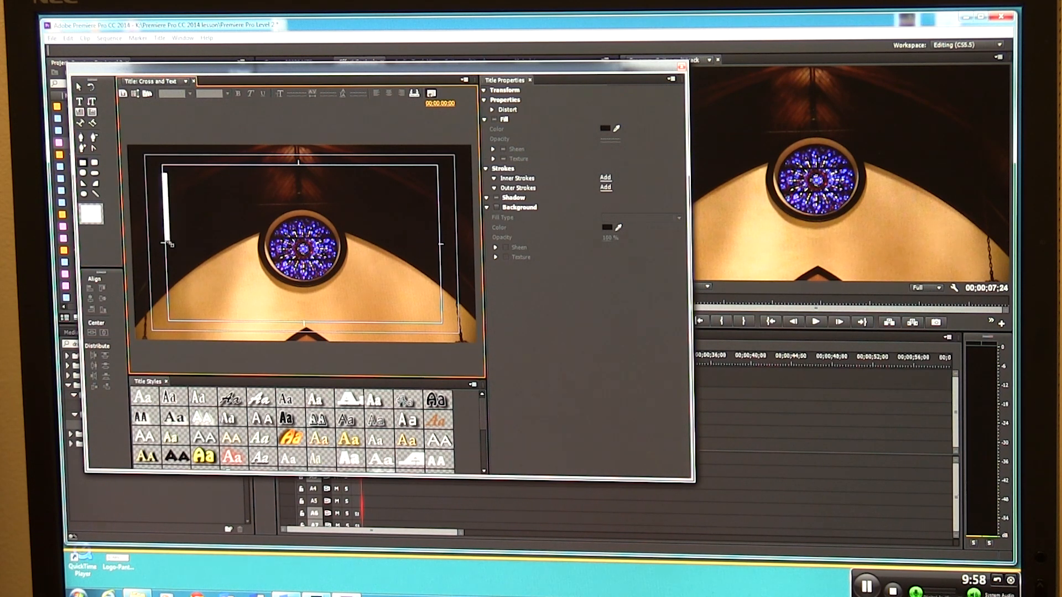
Step: Draw the white cross bars and add the text 'Grace Episcopal Church' beside them
click(491, 89)
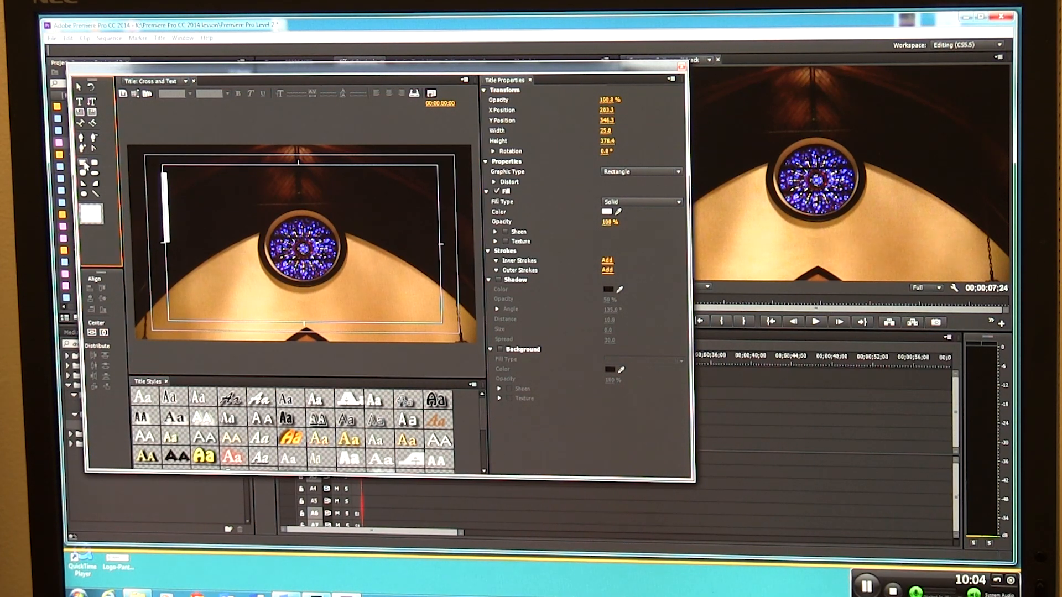
mouse_move(144, 185)
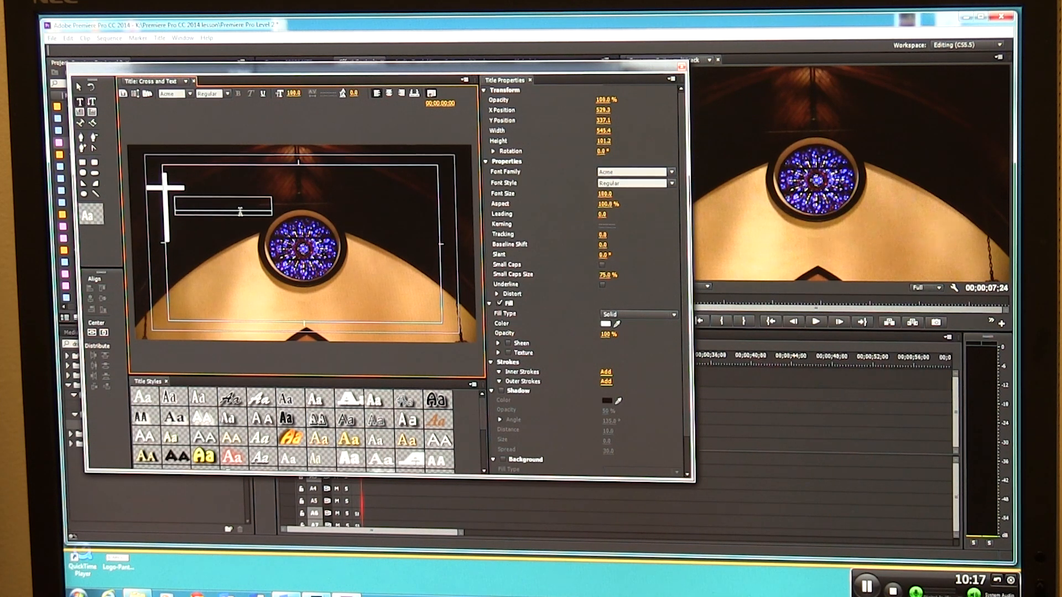
text(Grad)
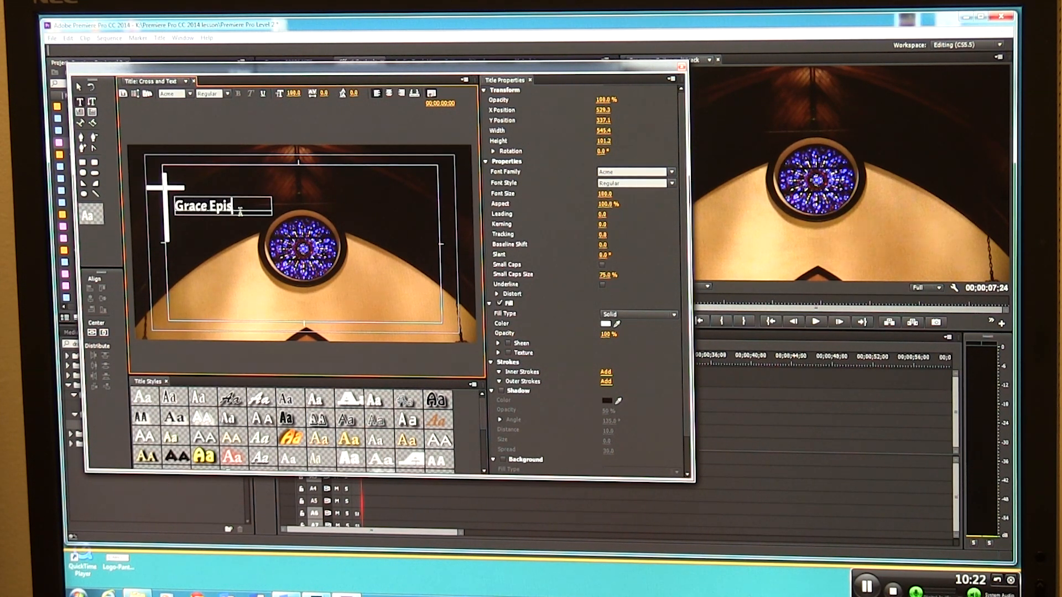
text(copal)
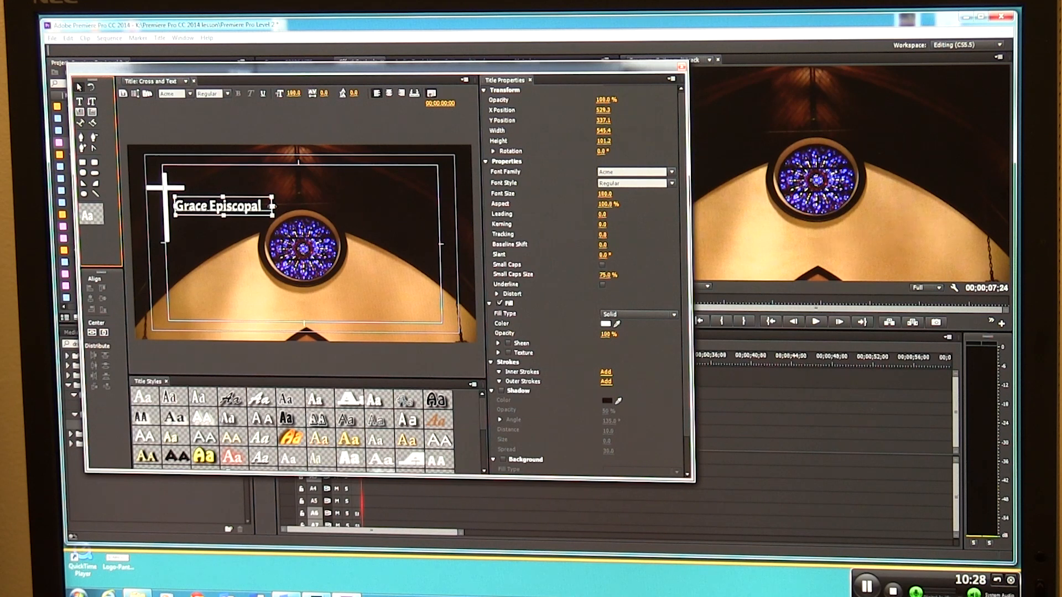
text(Church)
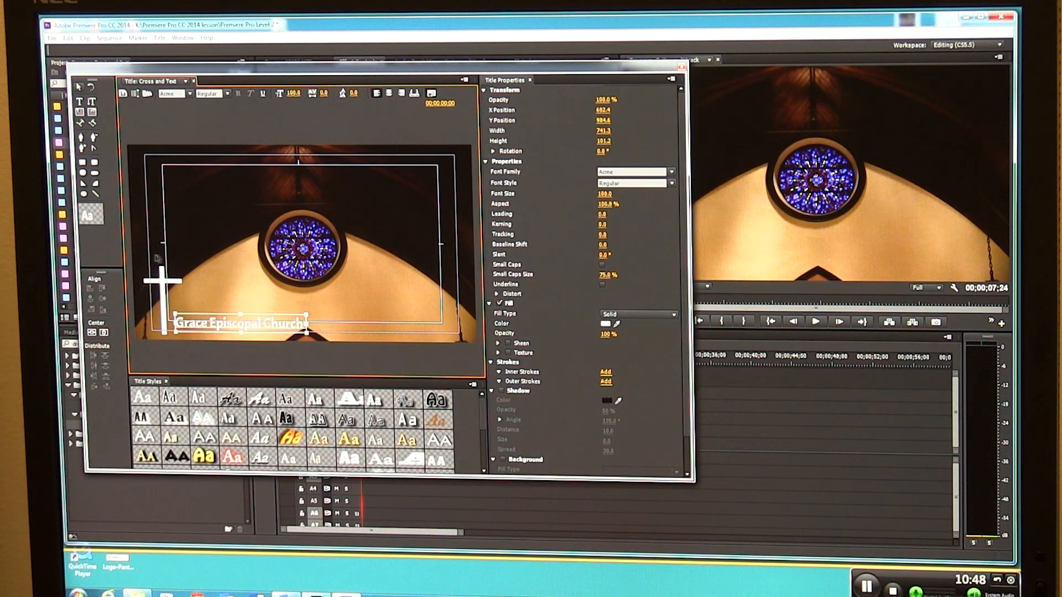
Step: Adjust the cross rectangle and the Grace Episcopal Church text, then finish the title
click(160, 281)
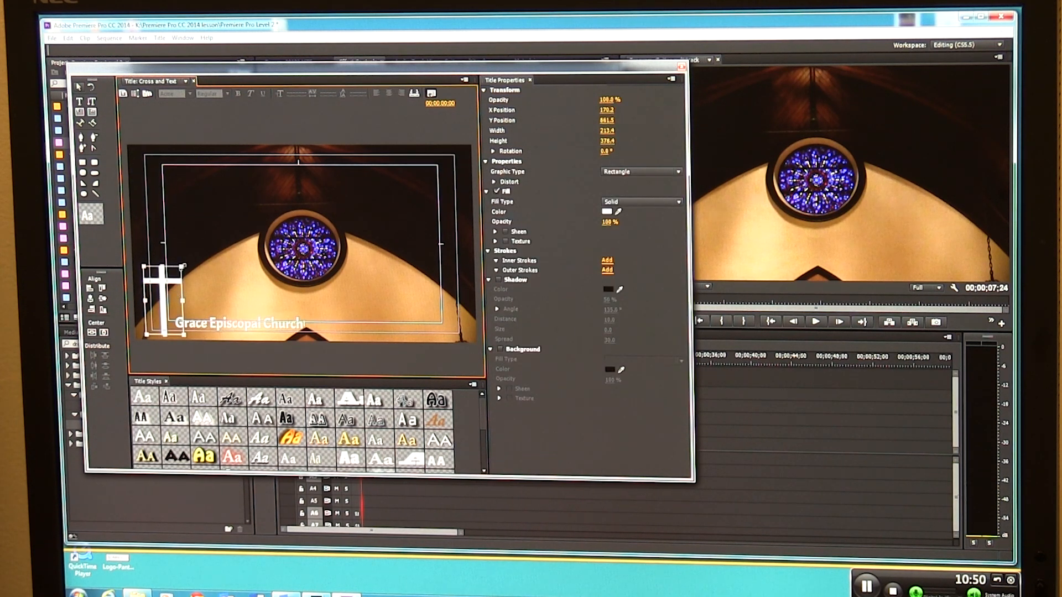
click(492, 89)
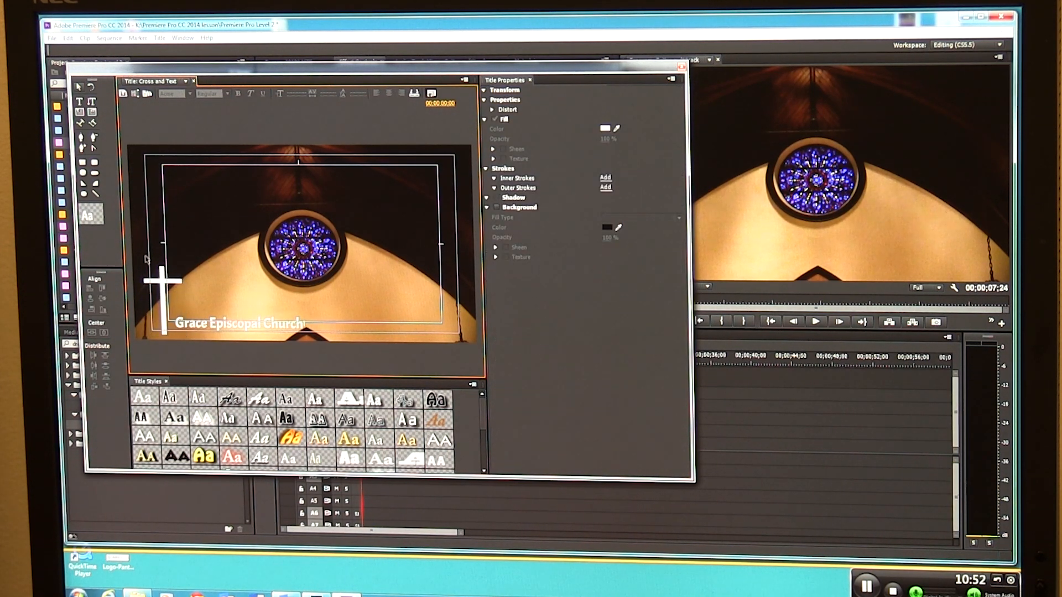
click(163, 297)
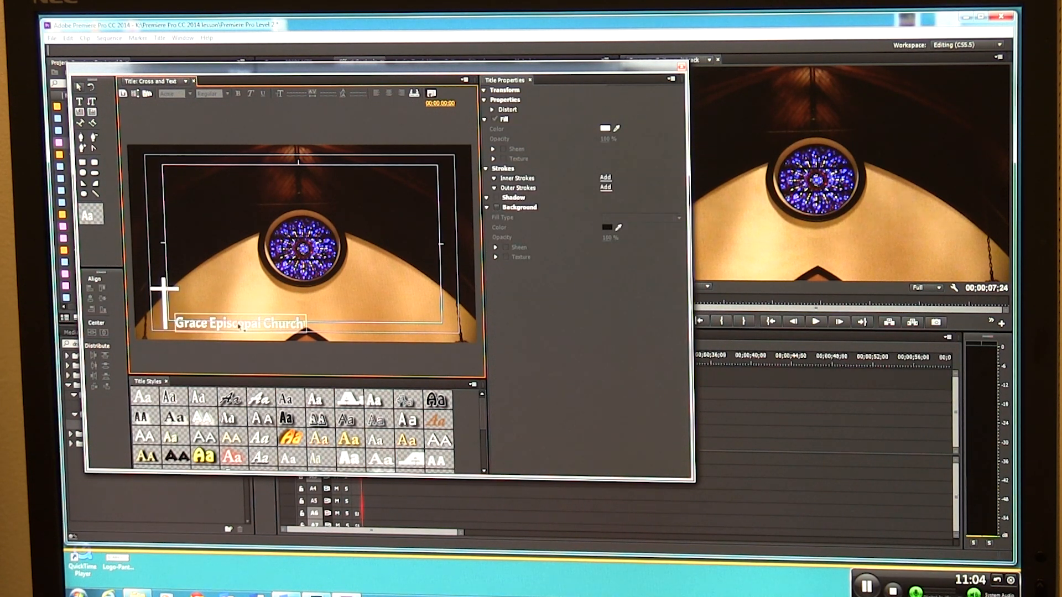
click(239, 323)
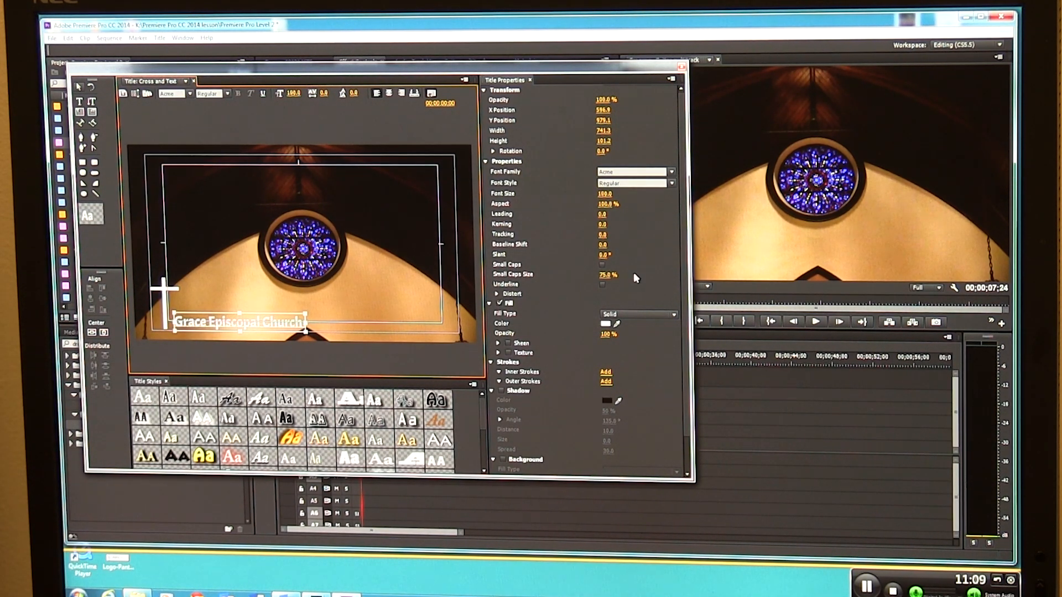
mouse_move(653, 120)
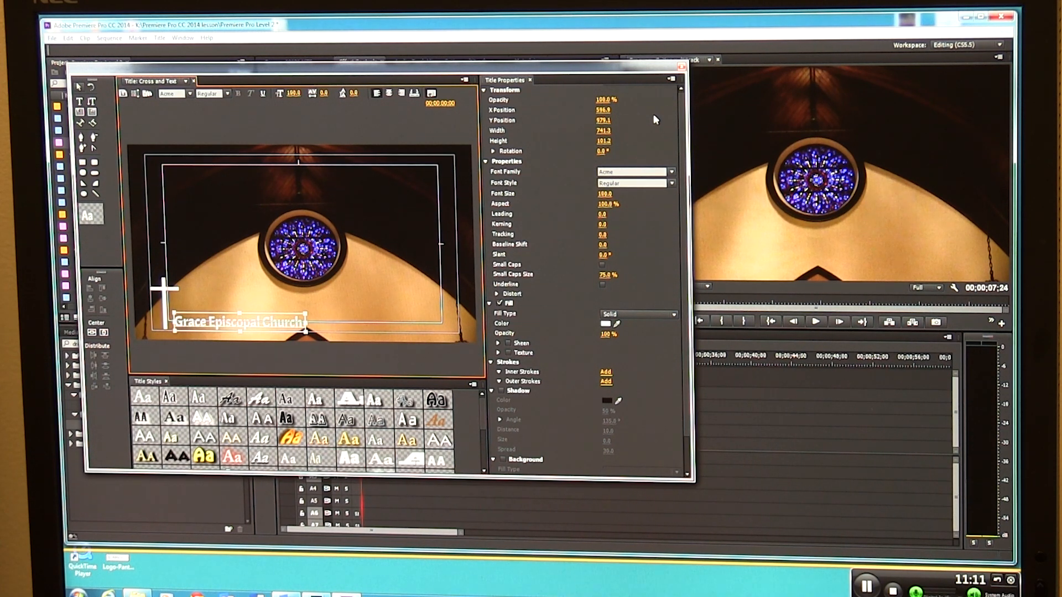
mouse_move(718, 81)
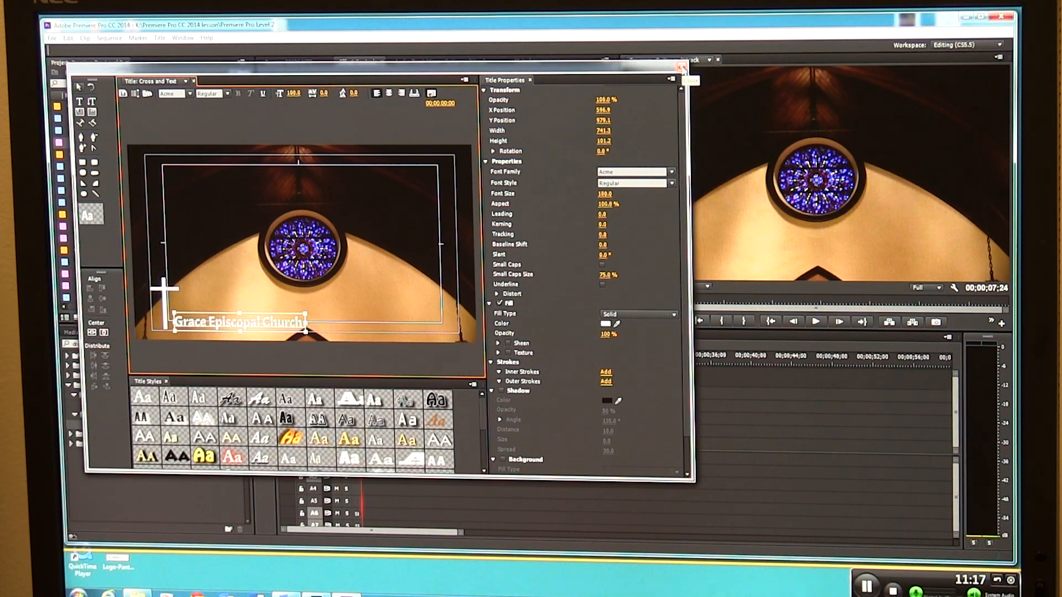
click(680, 68)
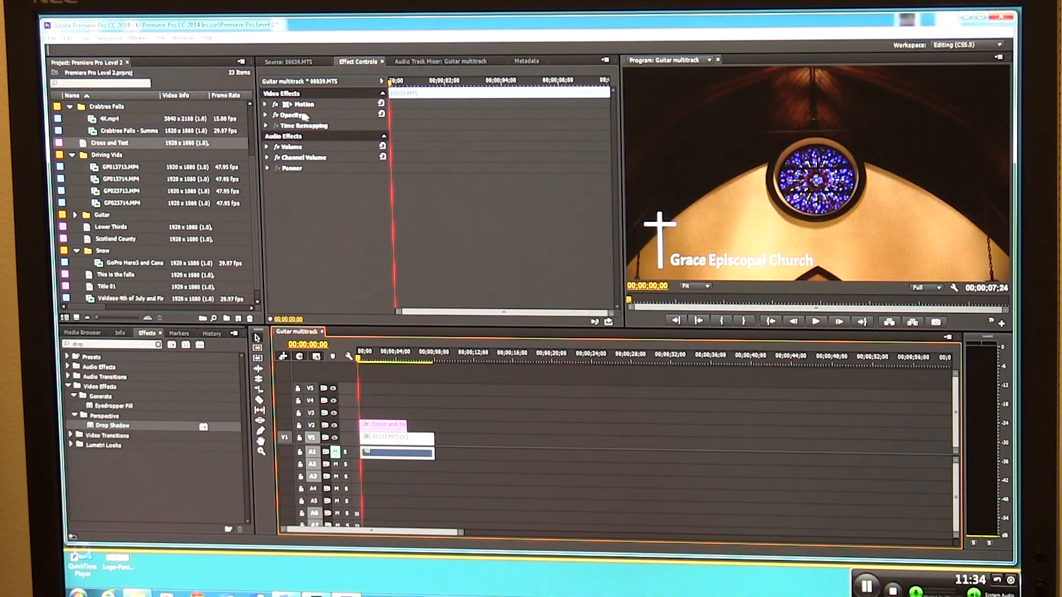
Step: Select the Cross and Text clip on V2 to load its effect properties
click(398, 437)
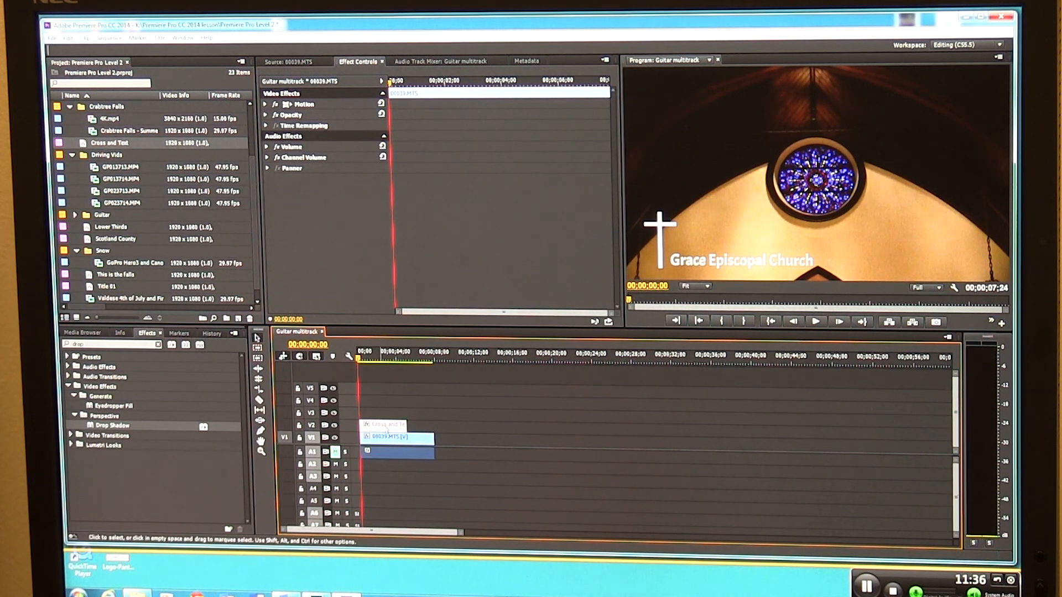
click(382, 425)
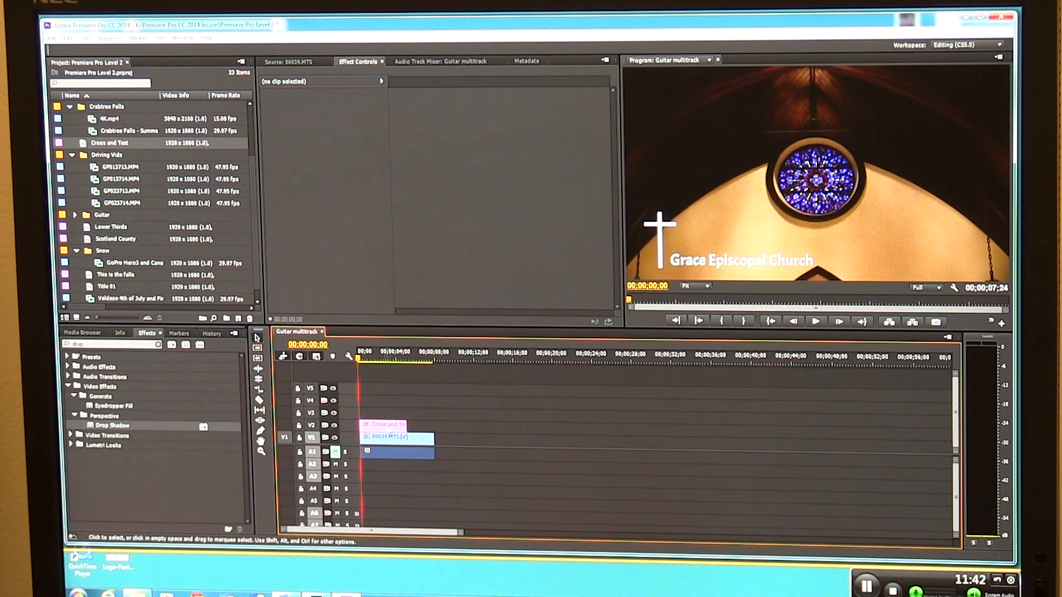
click(385, 424)
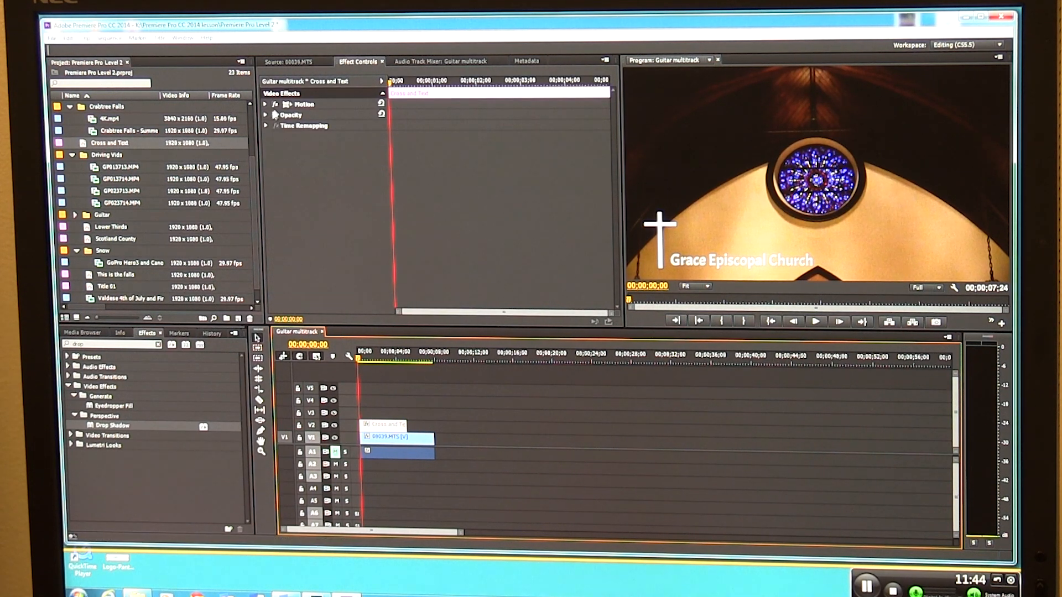
Step: Lower the Cross and Text title's opacity, then preview church clip 00040.MTS from the Church bin
click(265, 114)
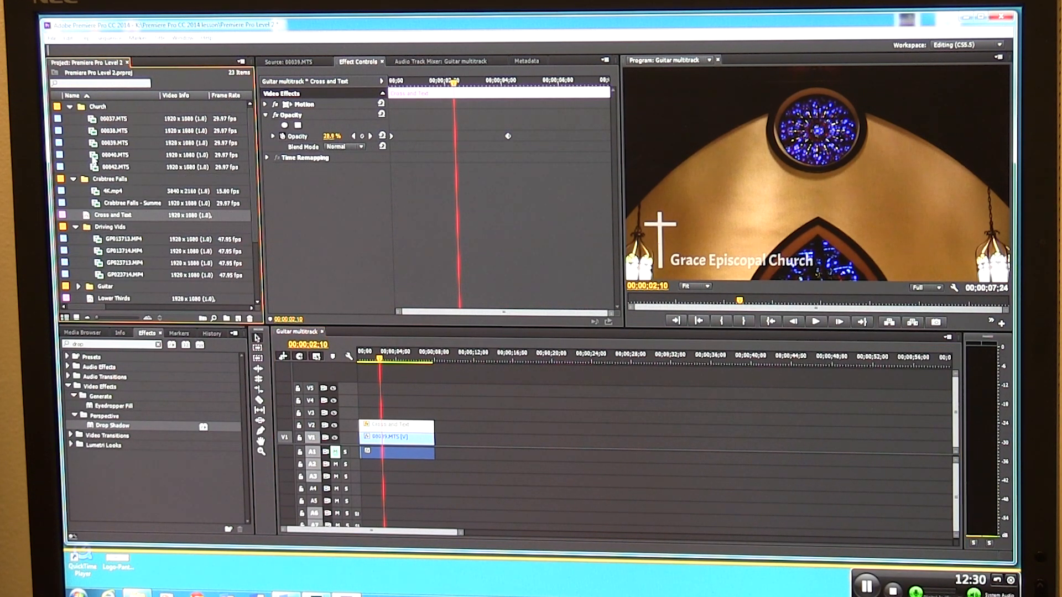
double_click(114, 155)
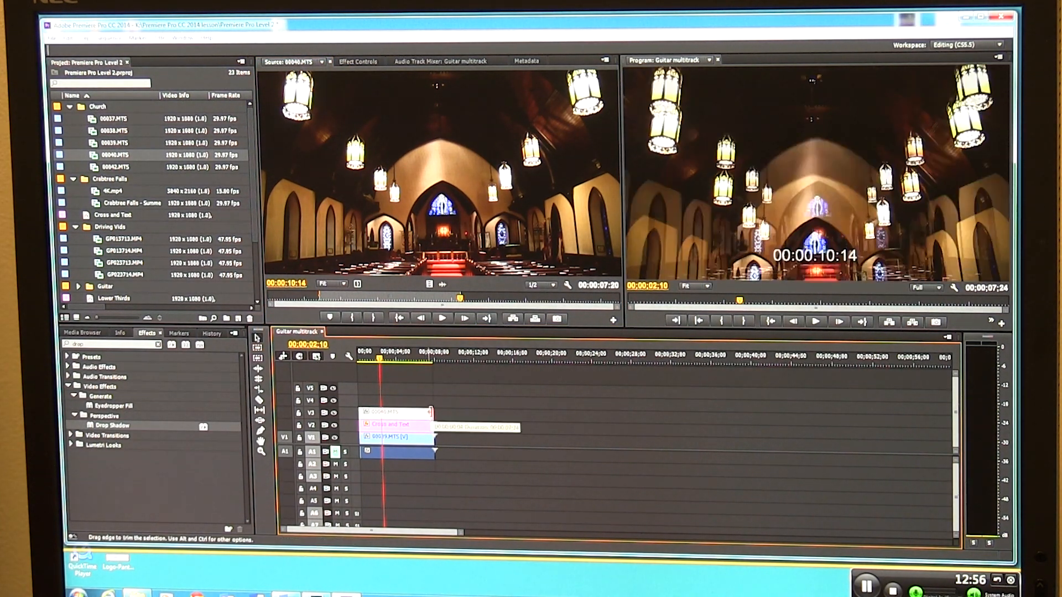
Step: Place 00040.MTS on track V3 above the title and load its effect properties
click(359, 61)
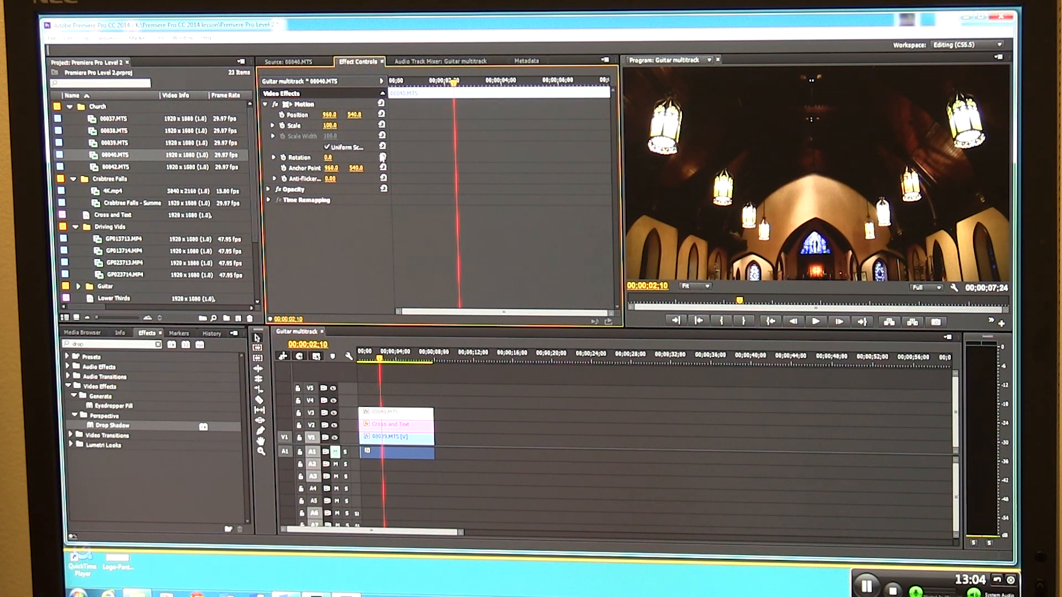
Step: Set 00040.MTS opacity to 40% and scrub earlier to preview the blend with the title
click(269, 189)
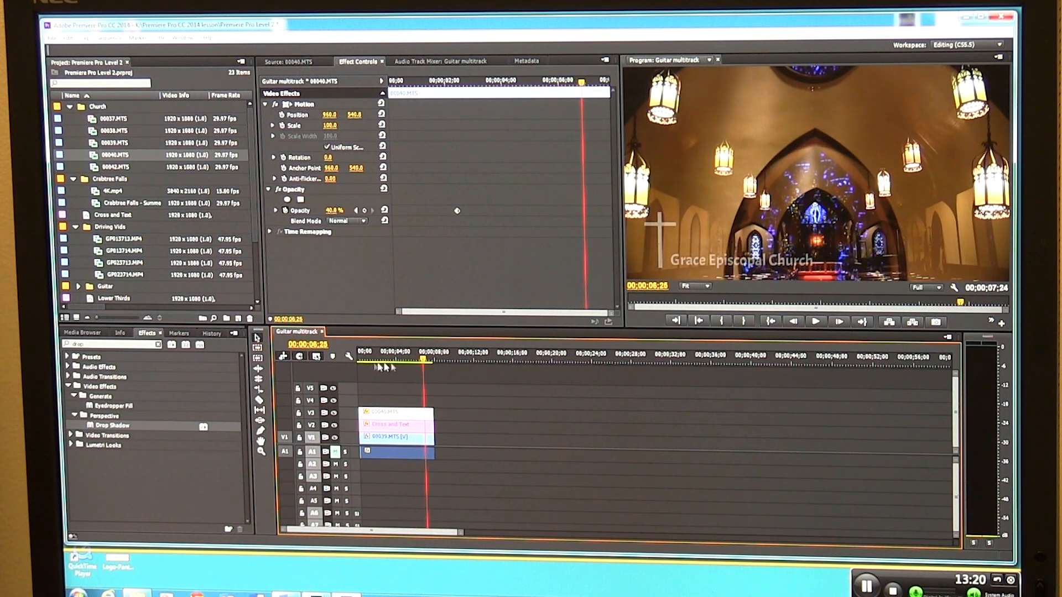
mouse_move(705, 98)
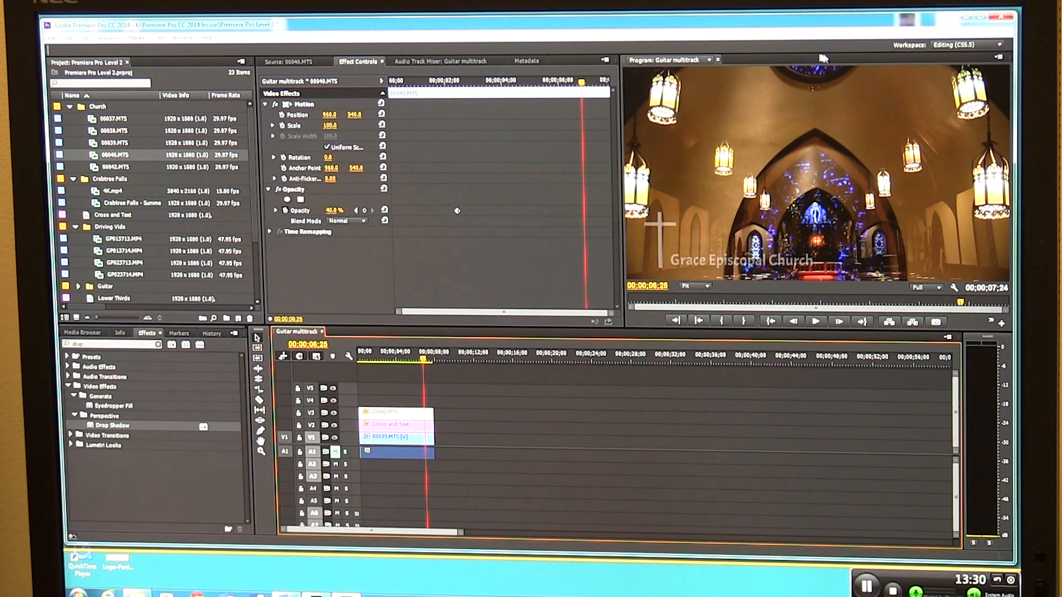
mouse_move(900, 86)
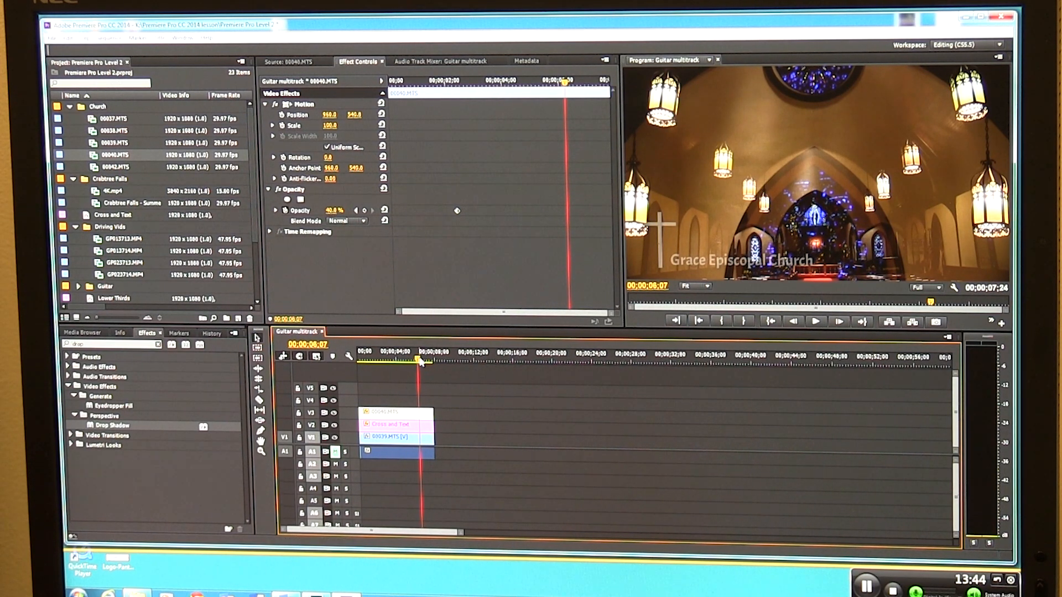
click(392, 353)
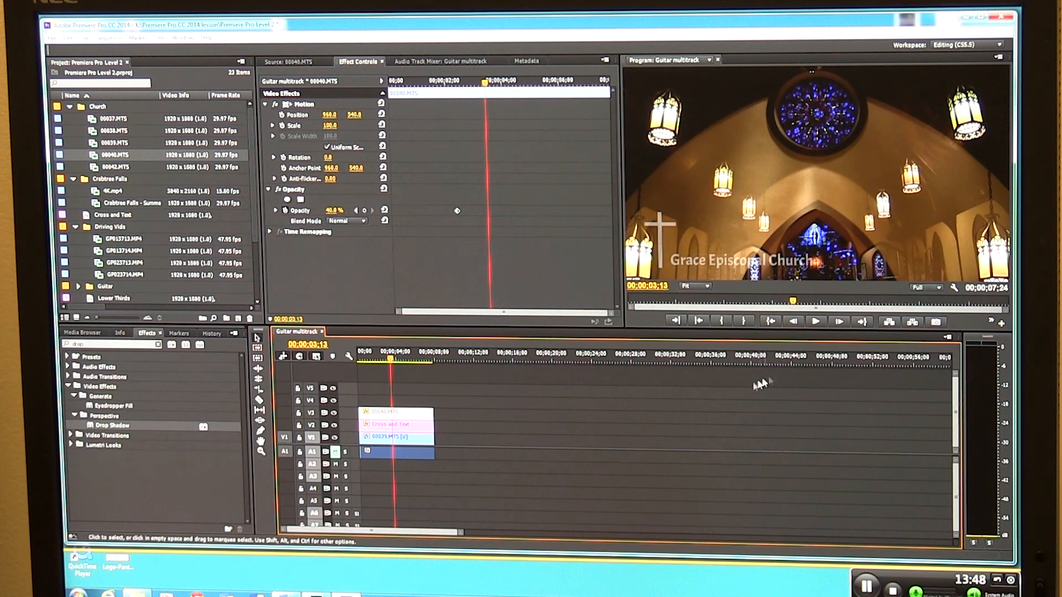
mouse_move(737, 424)
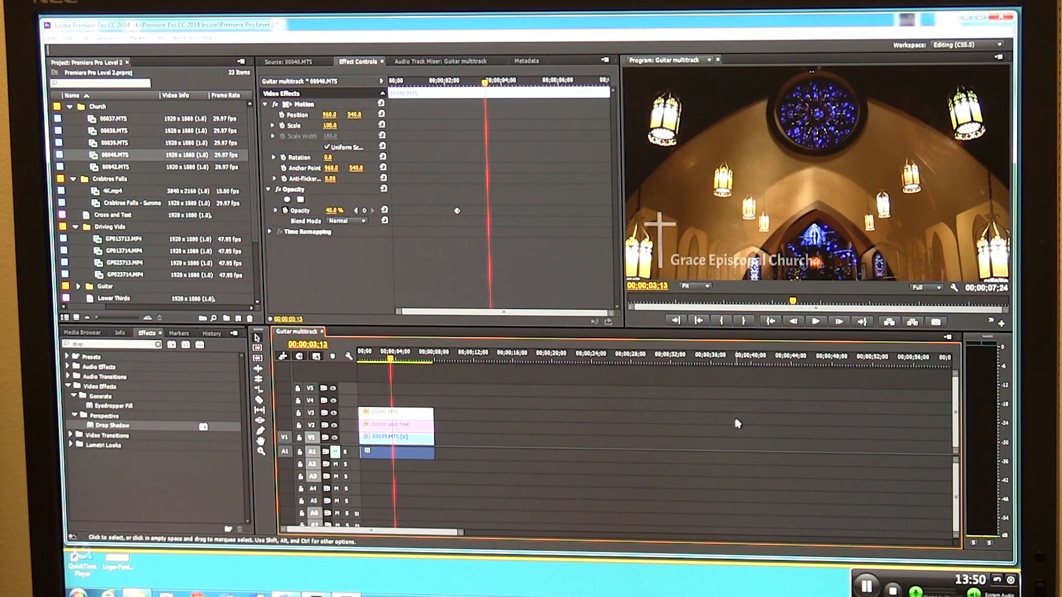